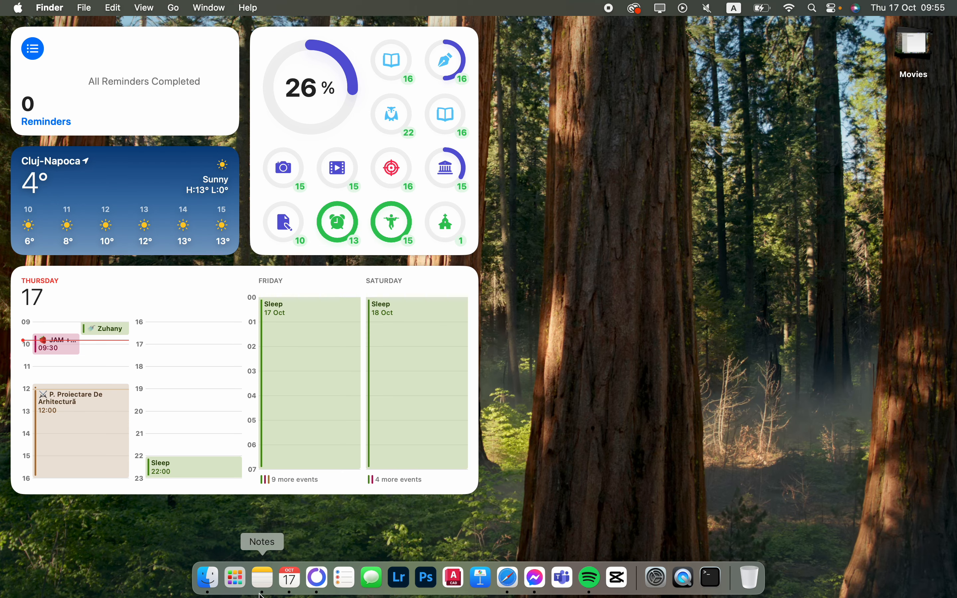
- Bring up Notes and begin an empty line below 'Decrease the size of the text'
{"action": "left_click", "coordinate": [261, 578]}
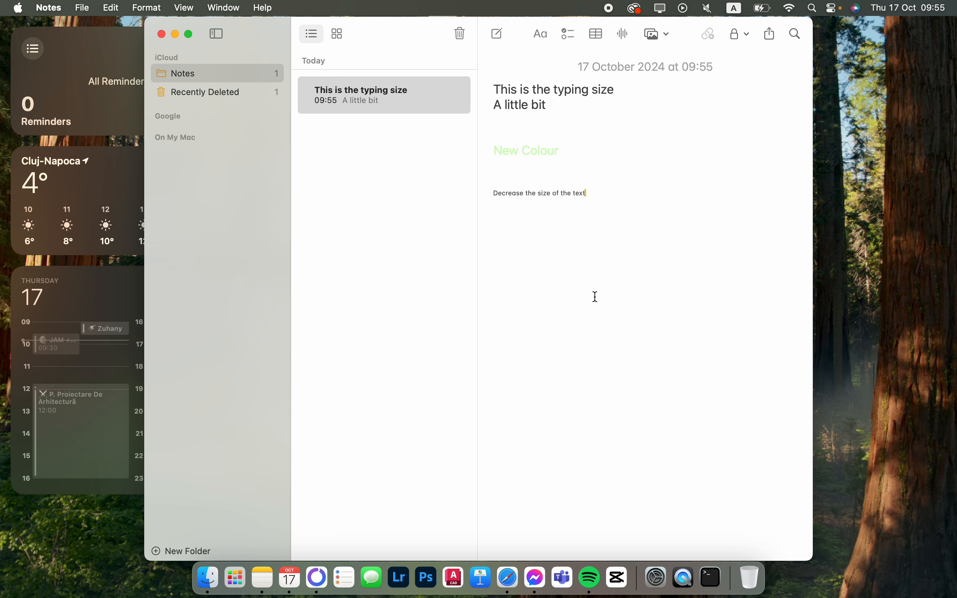
{"action": "key", "text": "Return"}
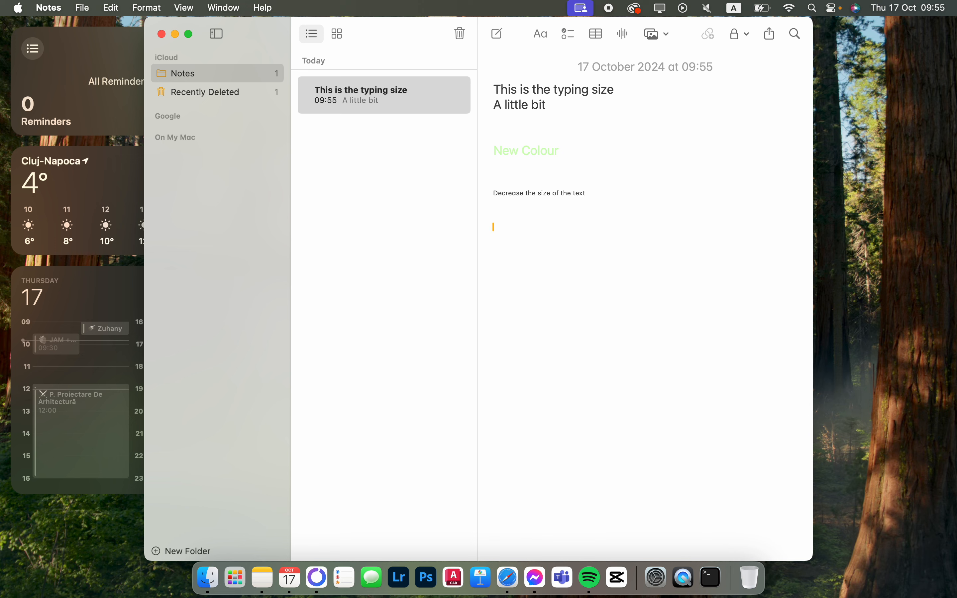
{"action": "mouse_move", "coordinate": [415, 347]}
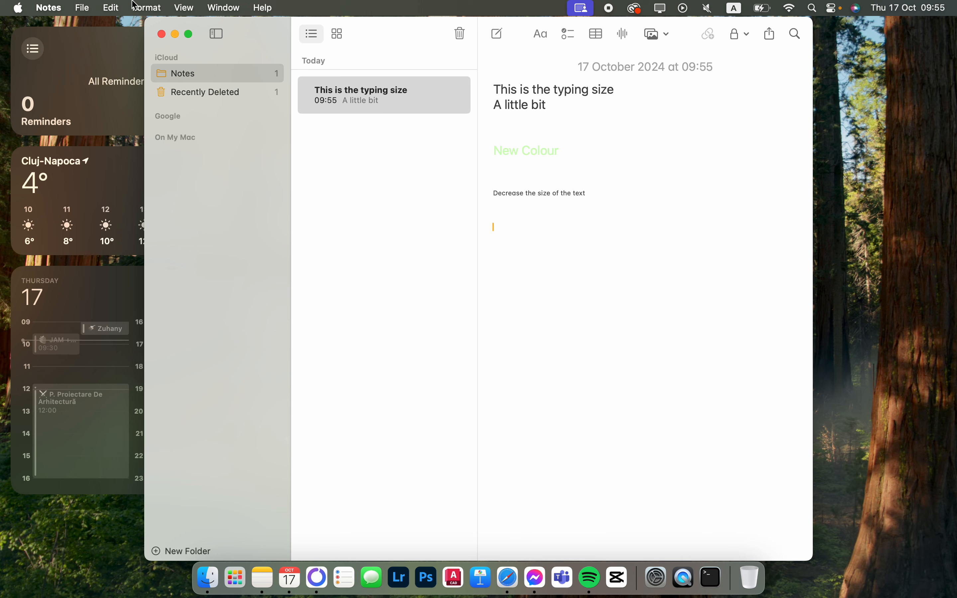
- Show the Colours panel via Format > Font, with Cayenne as the current pencil
{"action": "left_click", "coordinate": [145, 7]}
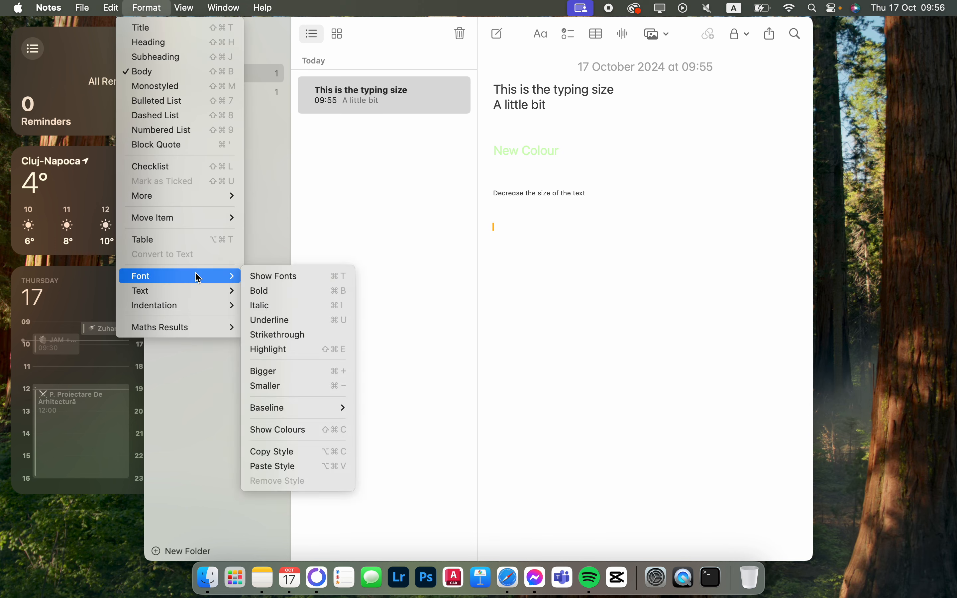
{"action": "mouse_move", "coordinate": [288, 441]}
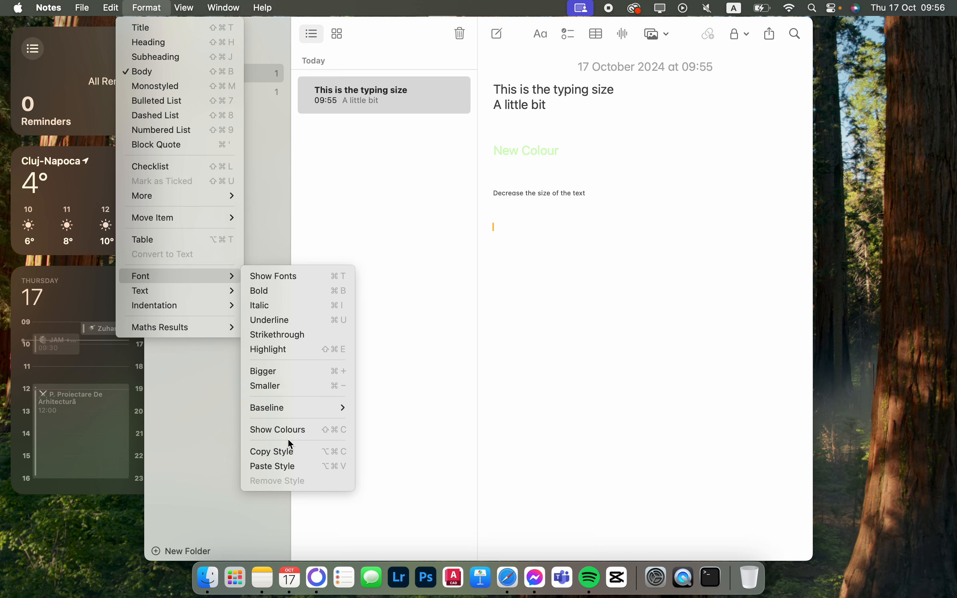
{"action": "left_click", "coordinate": [277, 429]}
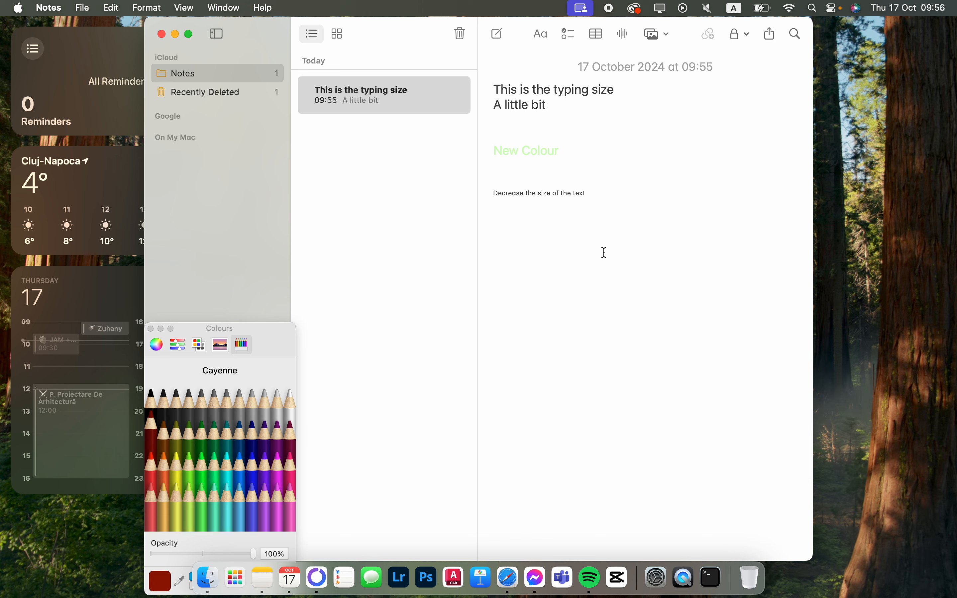
- Add 'Now whatever' in Cayenne, then 'This color' in Midnight on the next line
{"action": "type", "text": "Now whatever"}
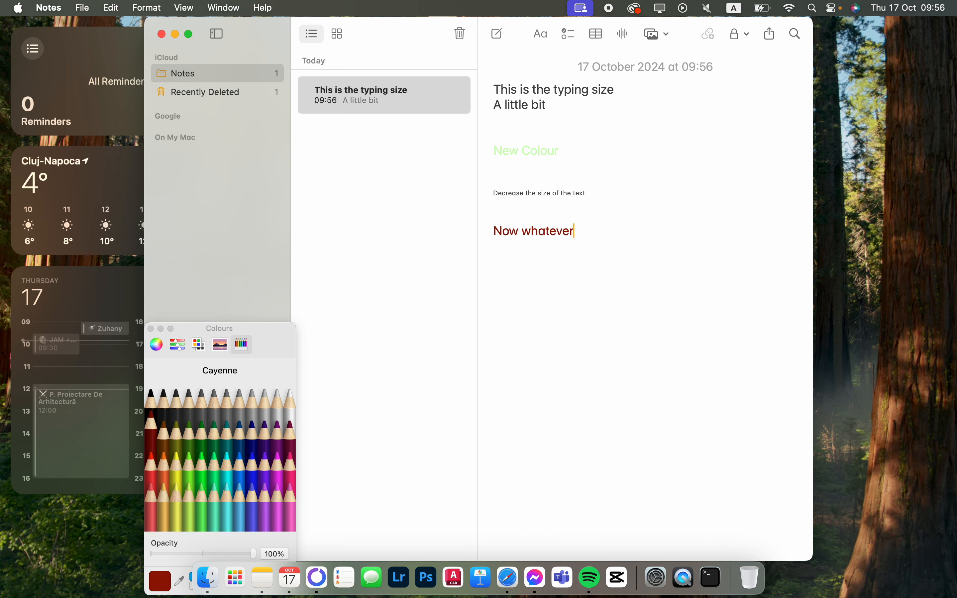
{"action": "key", "text": "Return"}
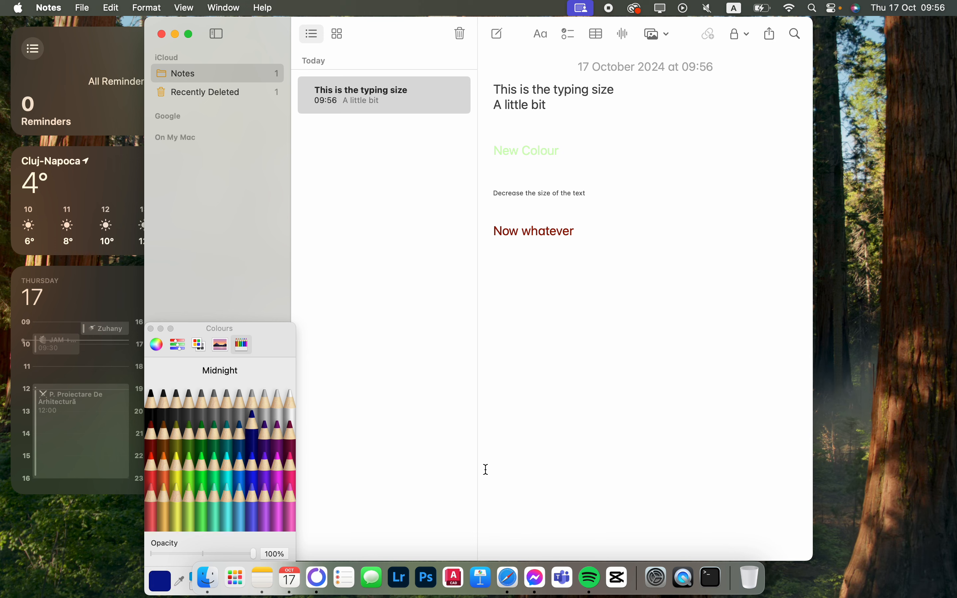
{"action": "type", "text": "This colo"}
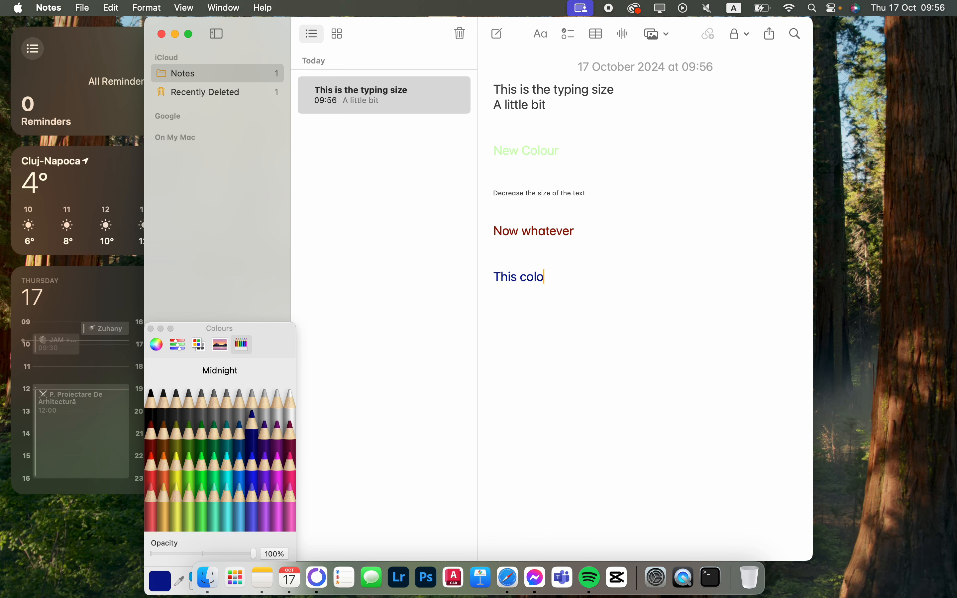
{"action": "type", "text": "r"}
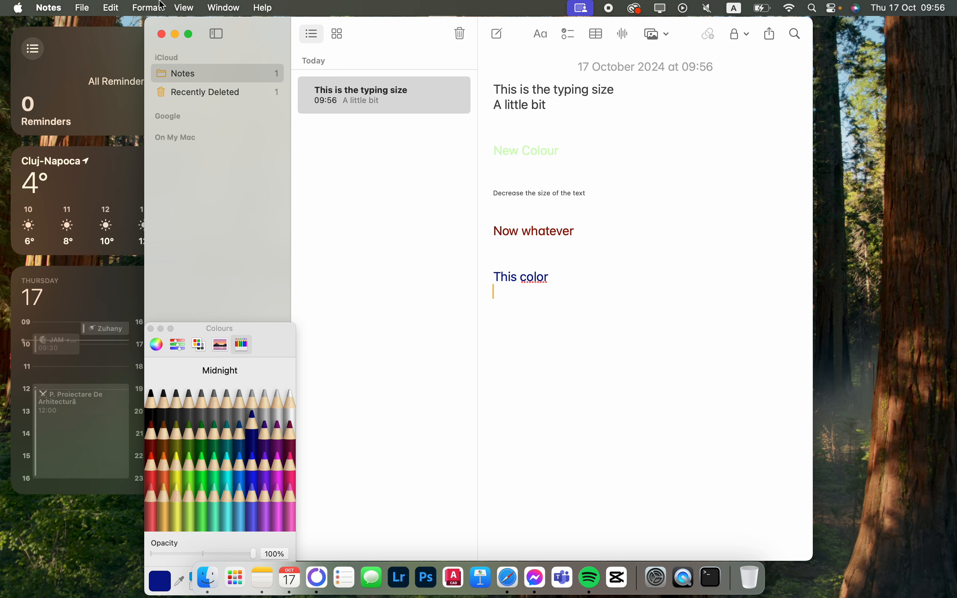
- Close the Colours panel and pull down the Edit menu over the unchanged note
{"action": "left_click", "coordinate": [146, 8]}
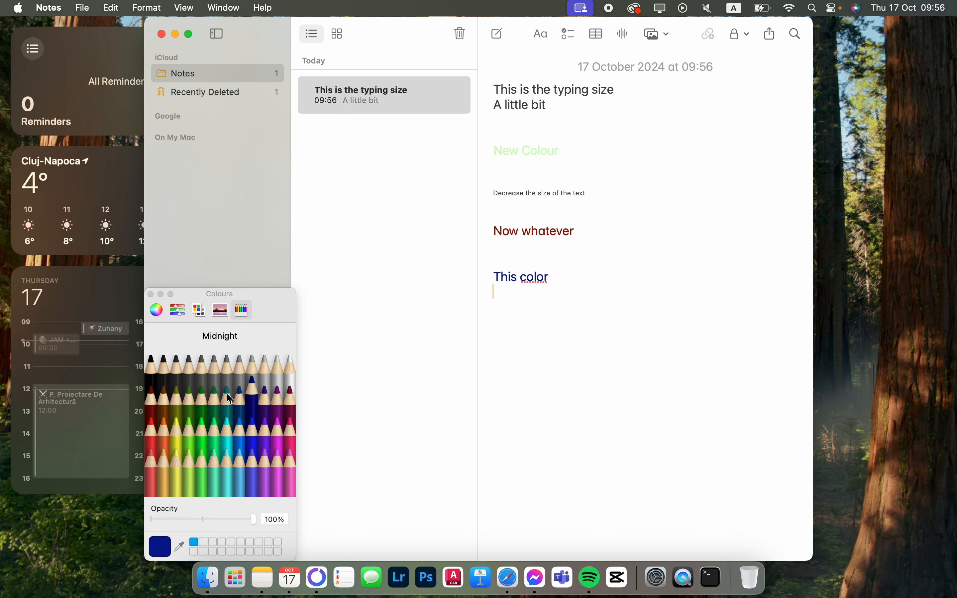
{"action": "mouse_move", "coordinate": [157, 302]}
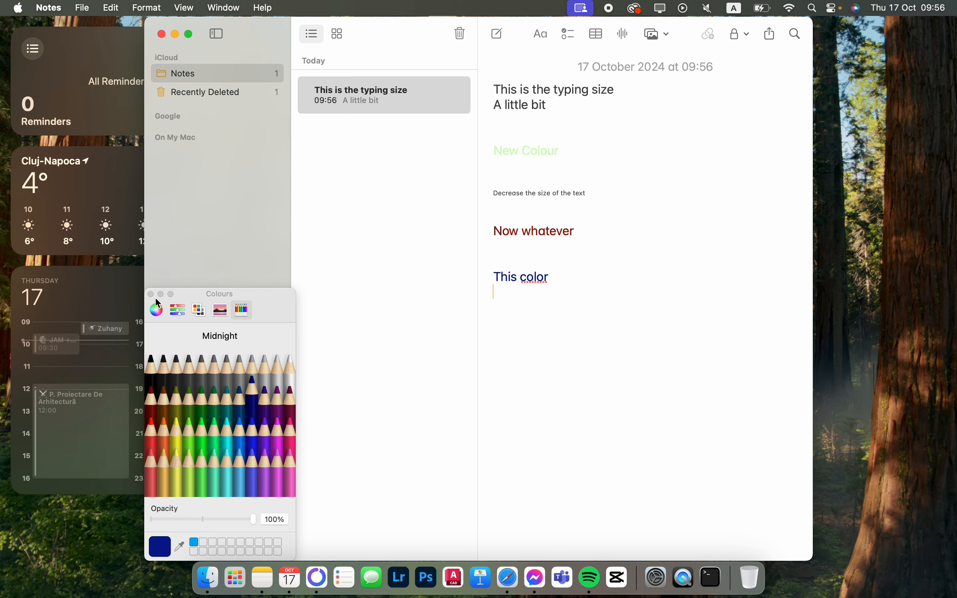
{"action": "left_click", "coordinate": [150, 294]}
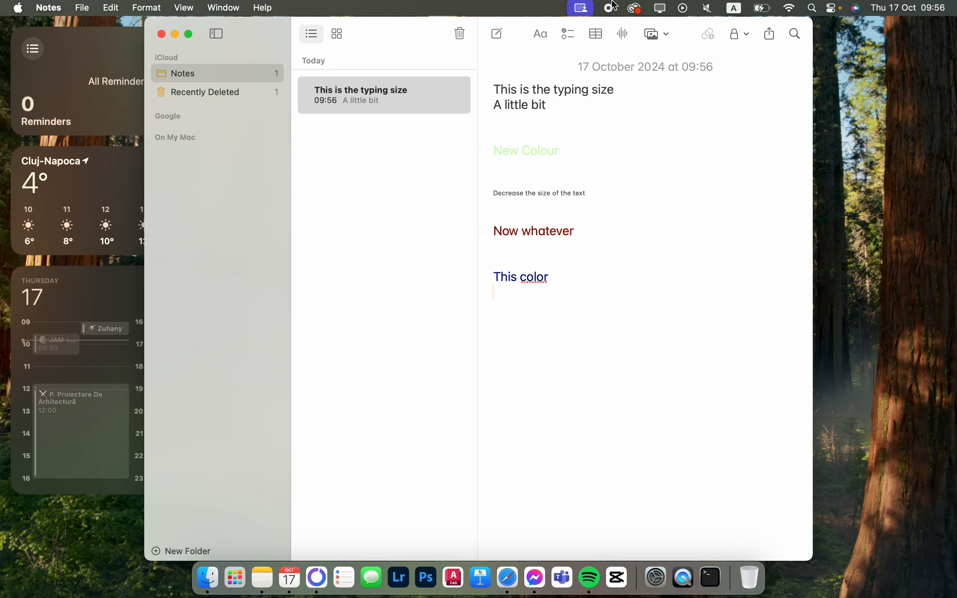
{"action": "left_click", "coordinate": [110, 7]}
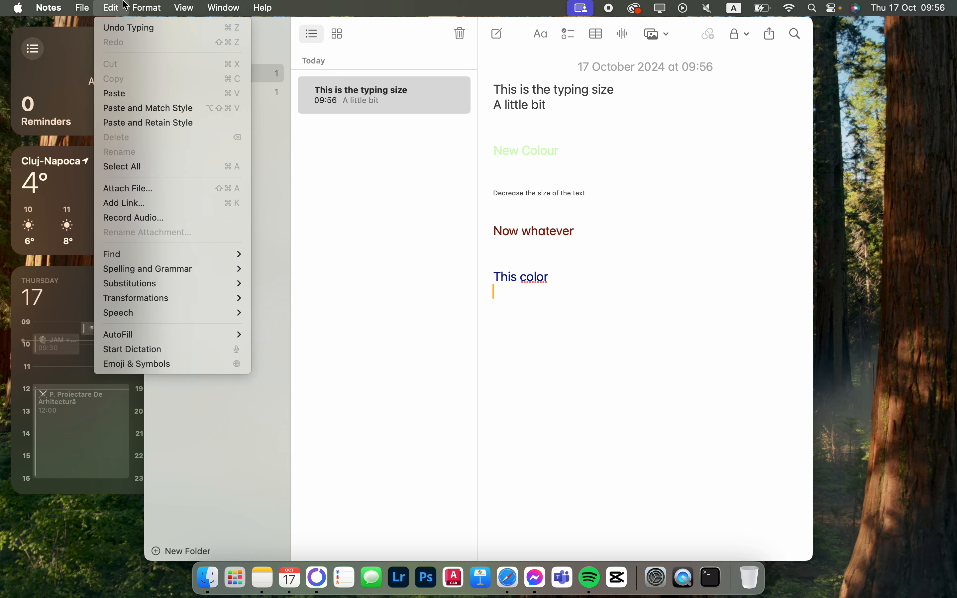